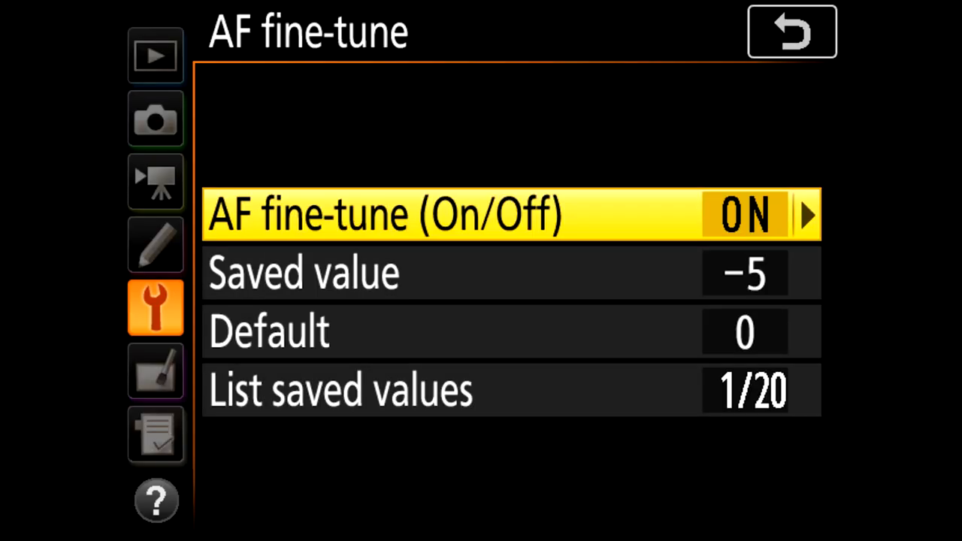
Step: Change the Z6 release mode from single frame to the 2s self-timer via the i menu
scroll("down", 3)
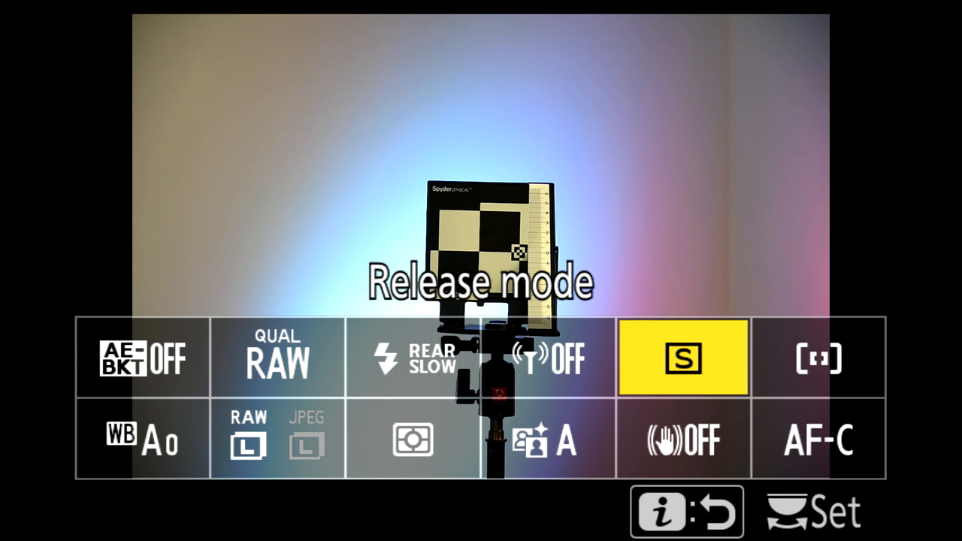
left_click(683, 358)
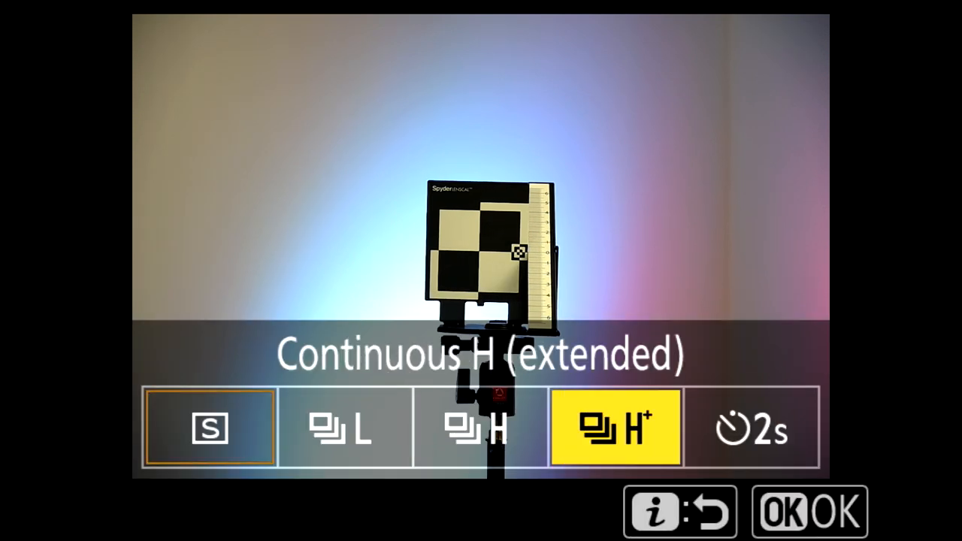
left_click(809, 511)
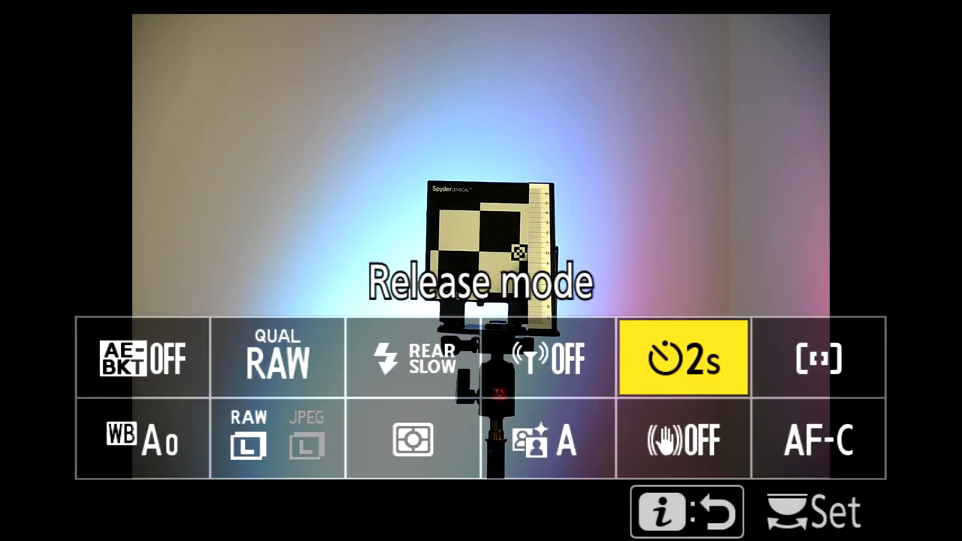